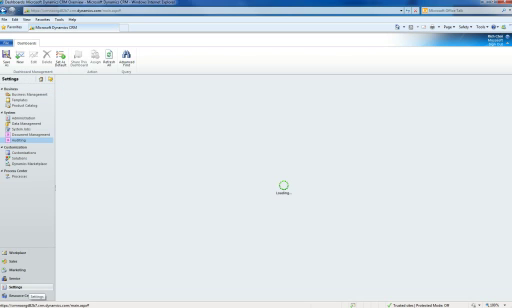
Open the Account entity definition from the Default Solution over the audit settings page.
left_click(22, 149)
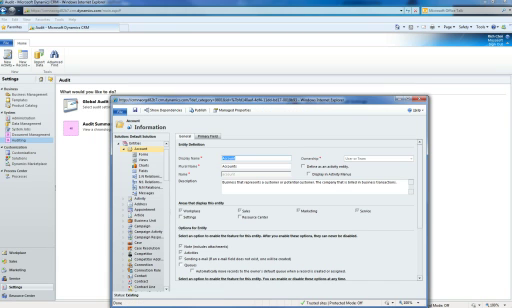
Scroll the Account General tab down to the offline, mail merge and duplicate detection options.
scroll("down", 3)
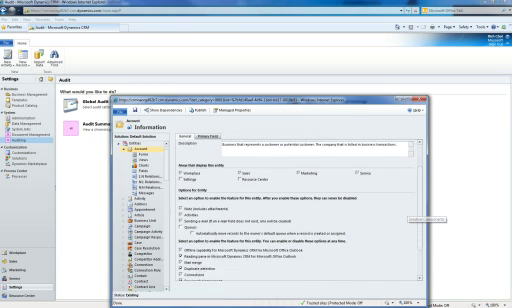